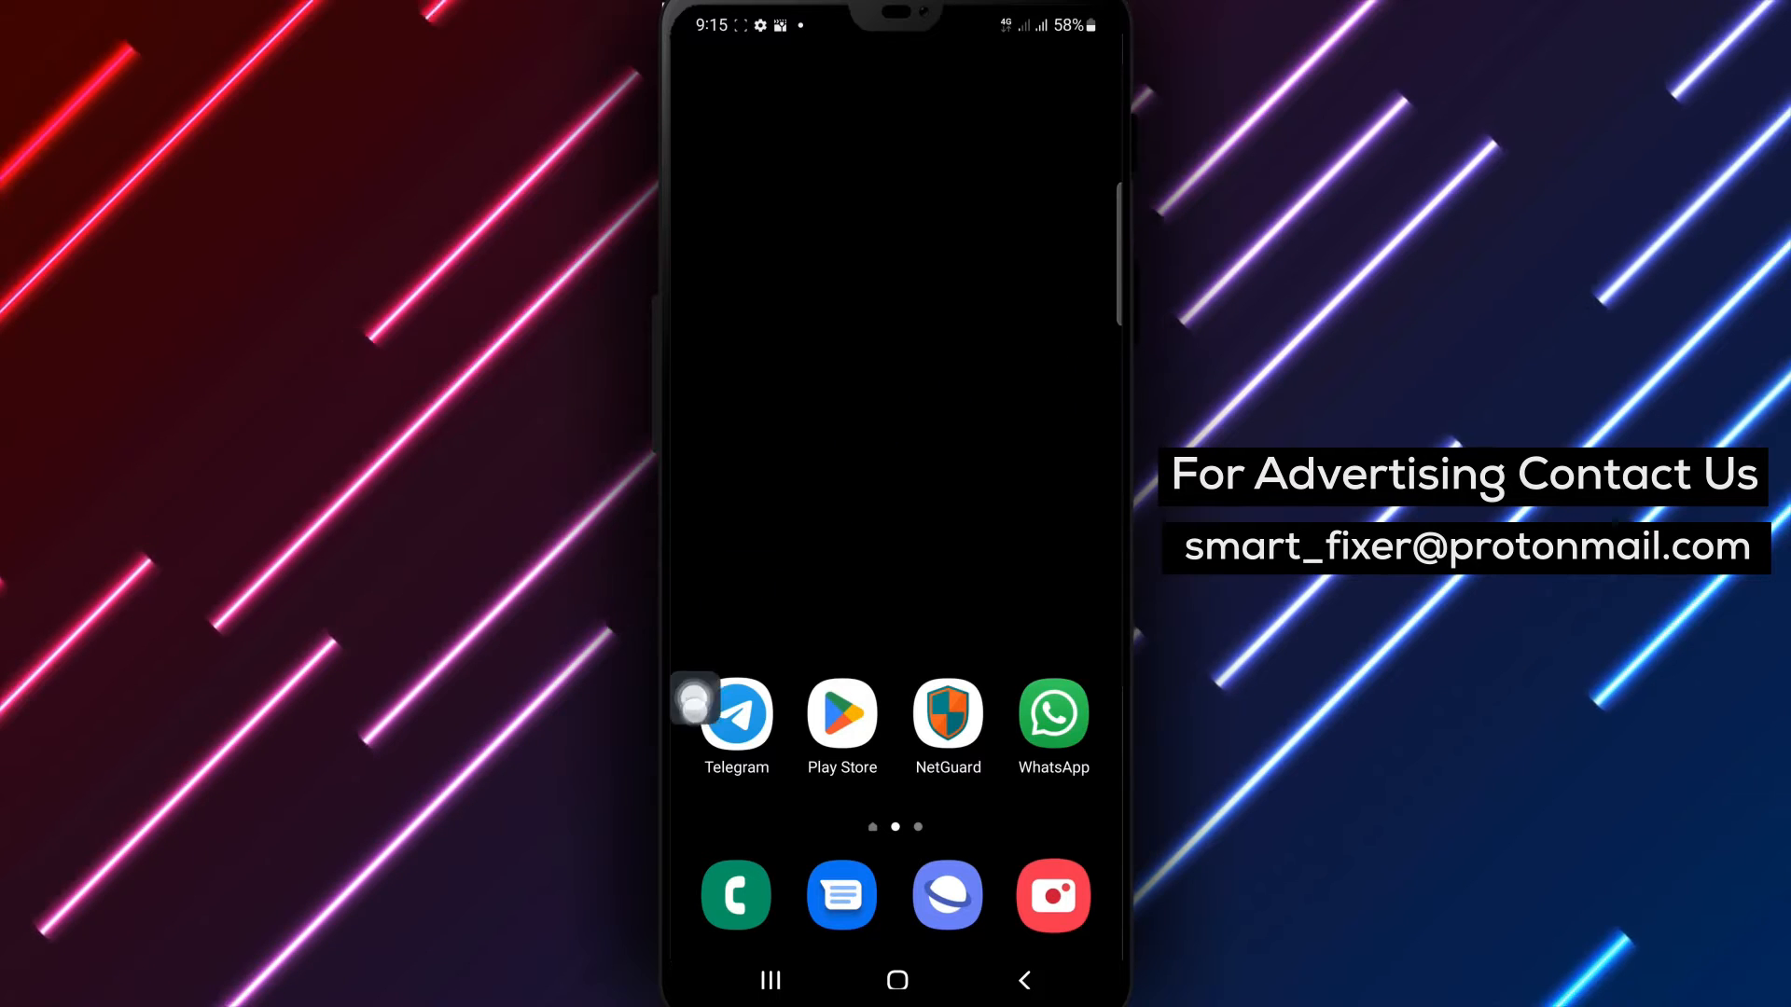
Launch Telegram from the Android home screen to show its chat list.
{"action": "left_click", "coordinate": [736, 719]}
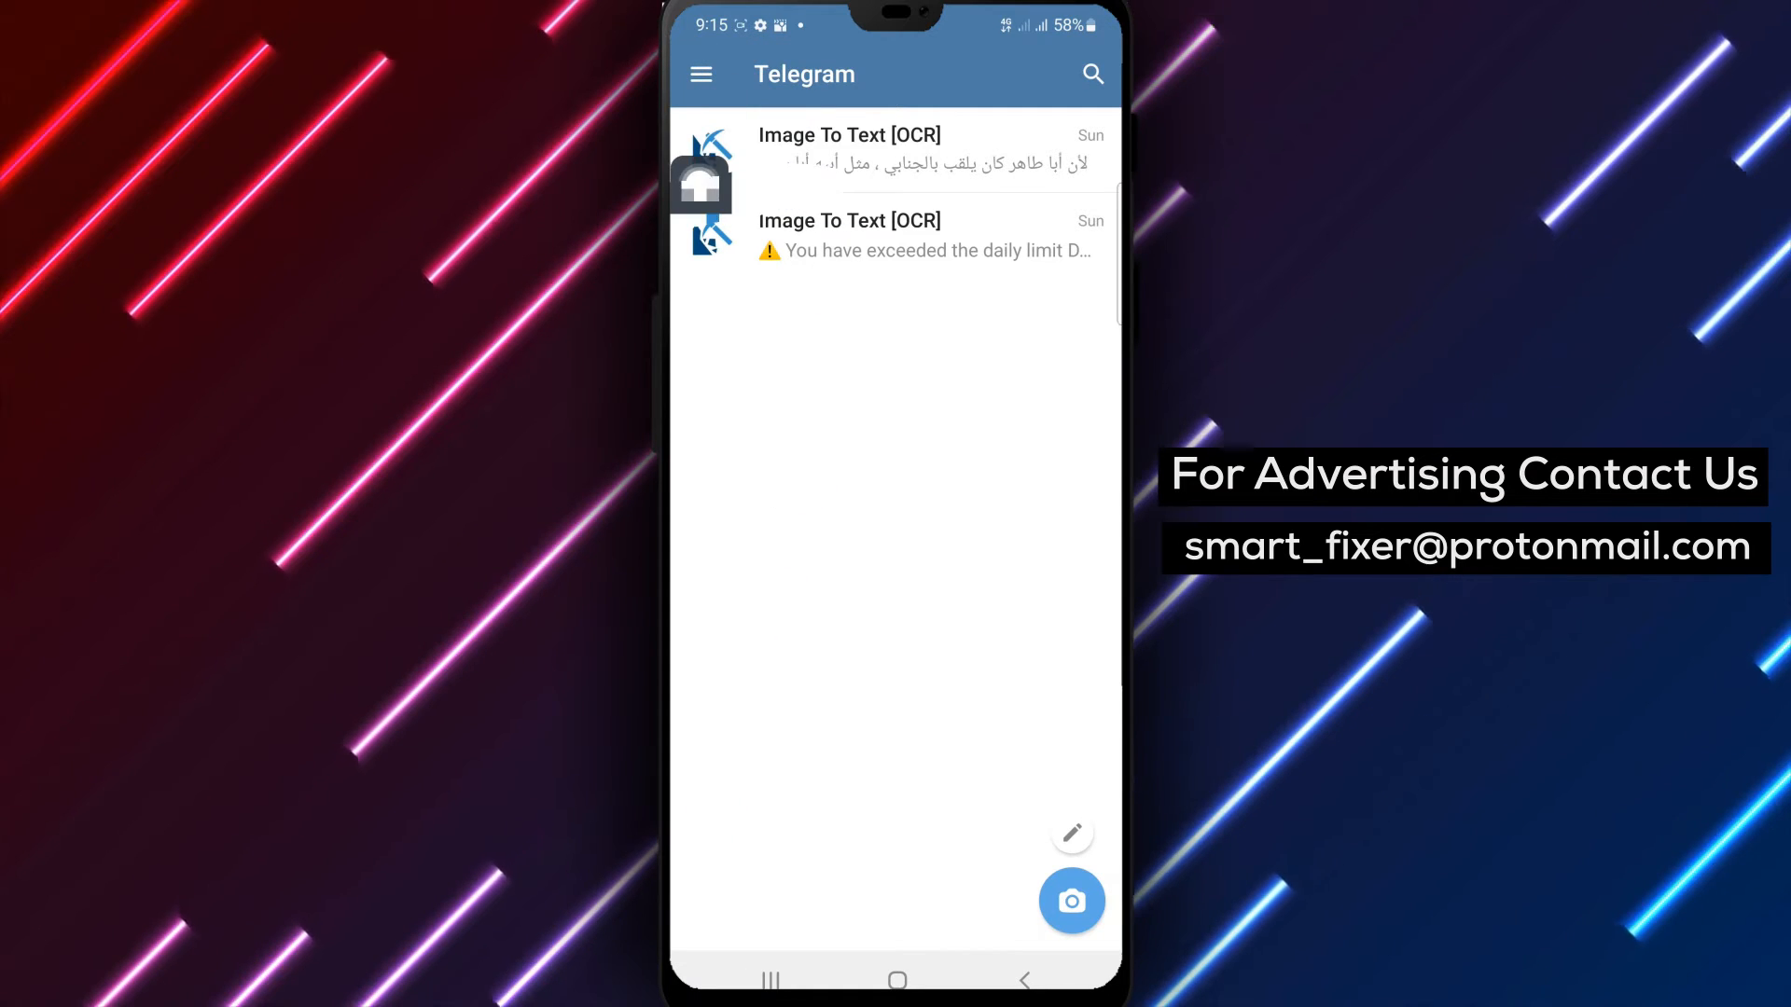
Go to Settings through the side drawer menu.
{"action": "left_click", "coordinate": [700, 75]}
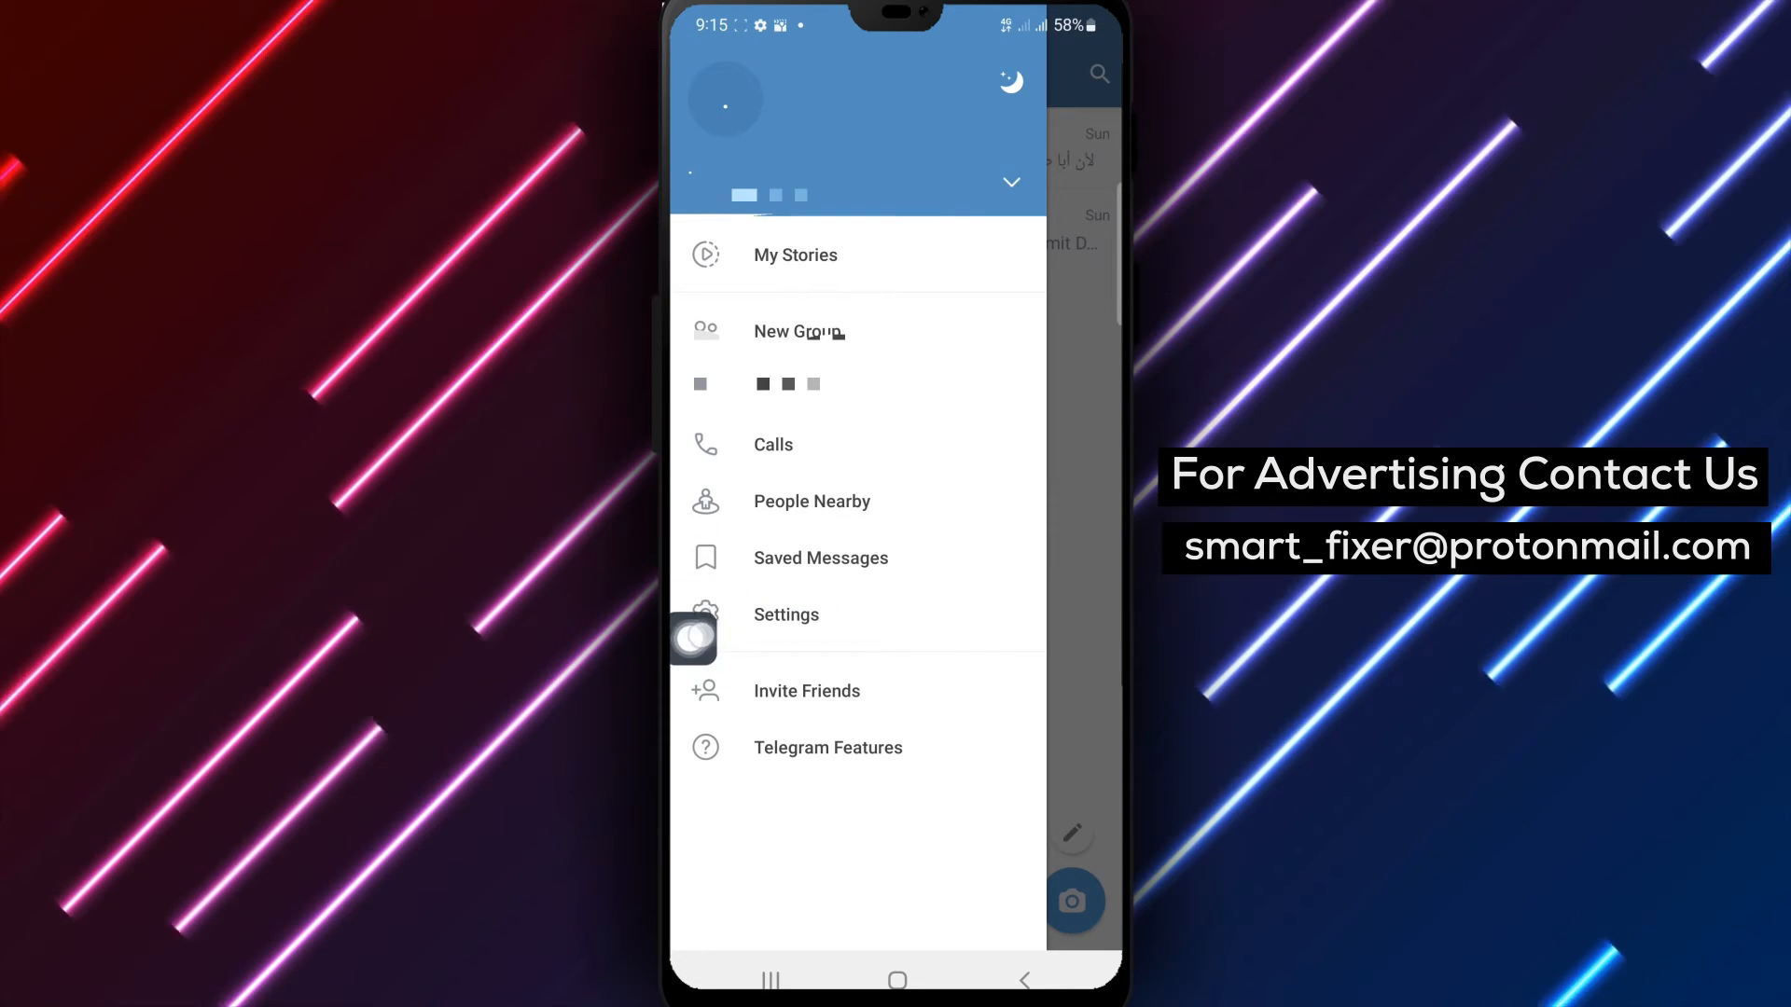
{"action": "left_click", "coordinate": [785, 615]}
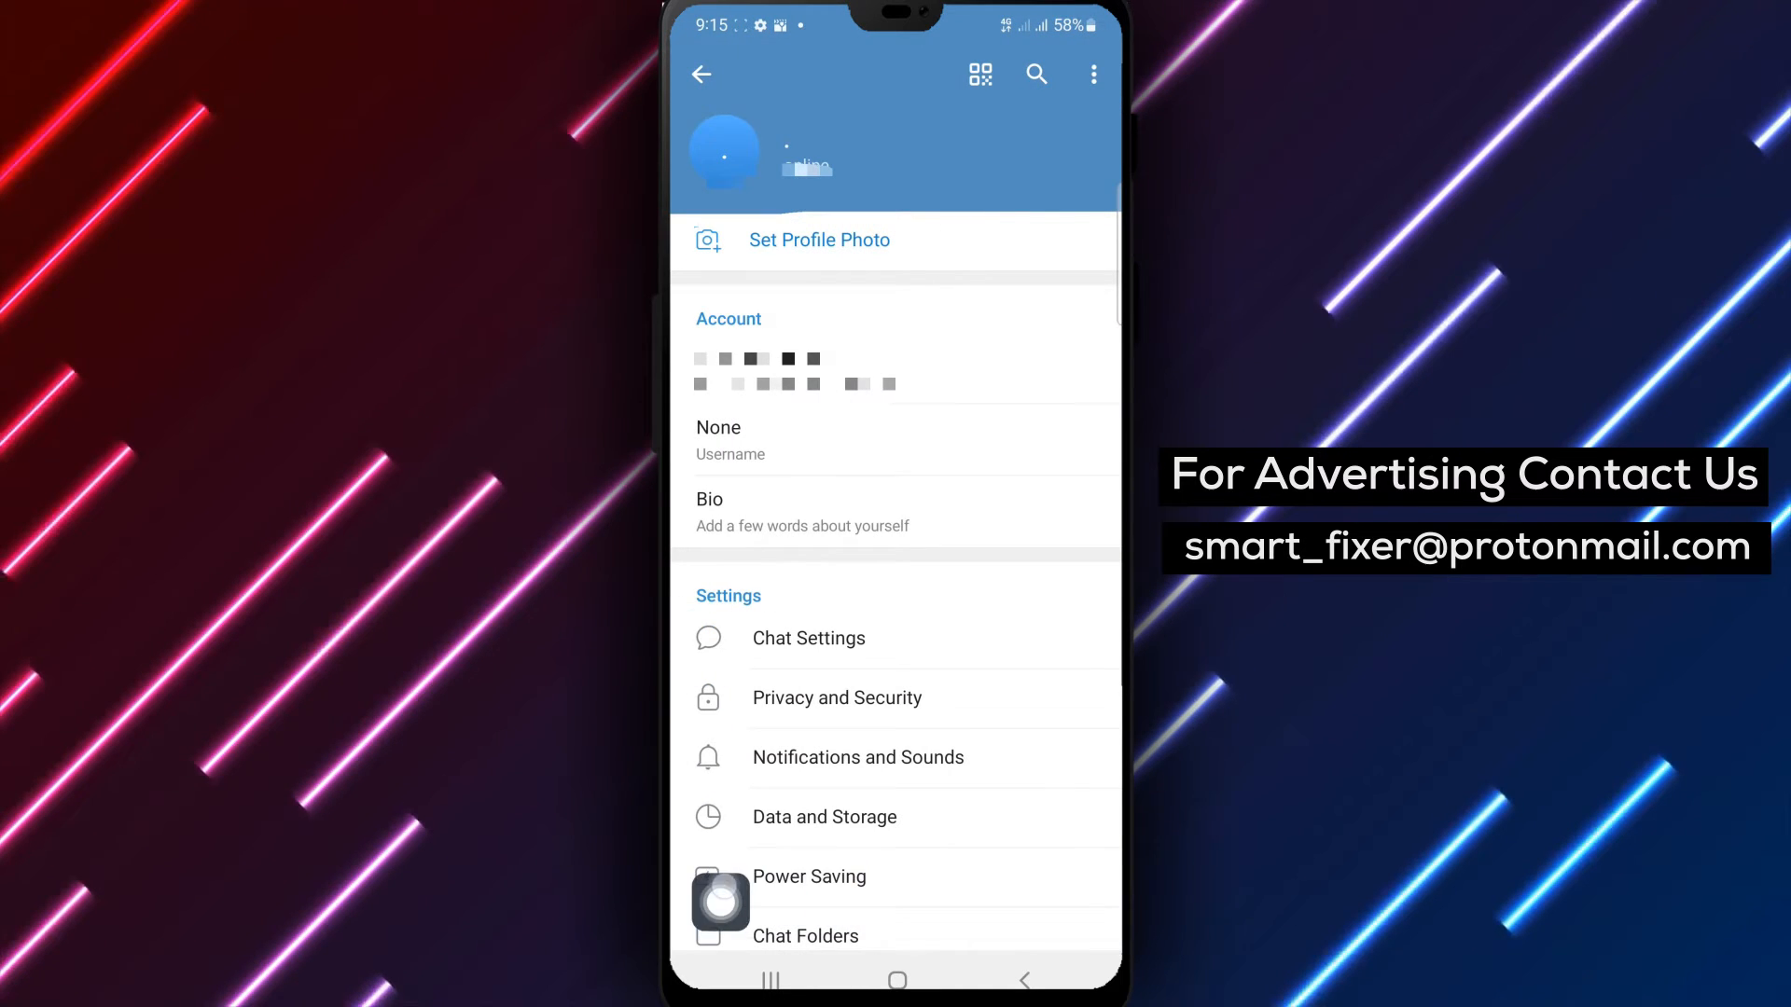
Open the Power Saving page from Telegram's Settings list.
{"action": "left_click", "coordinate": [809, 877]}
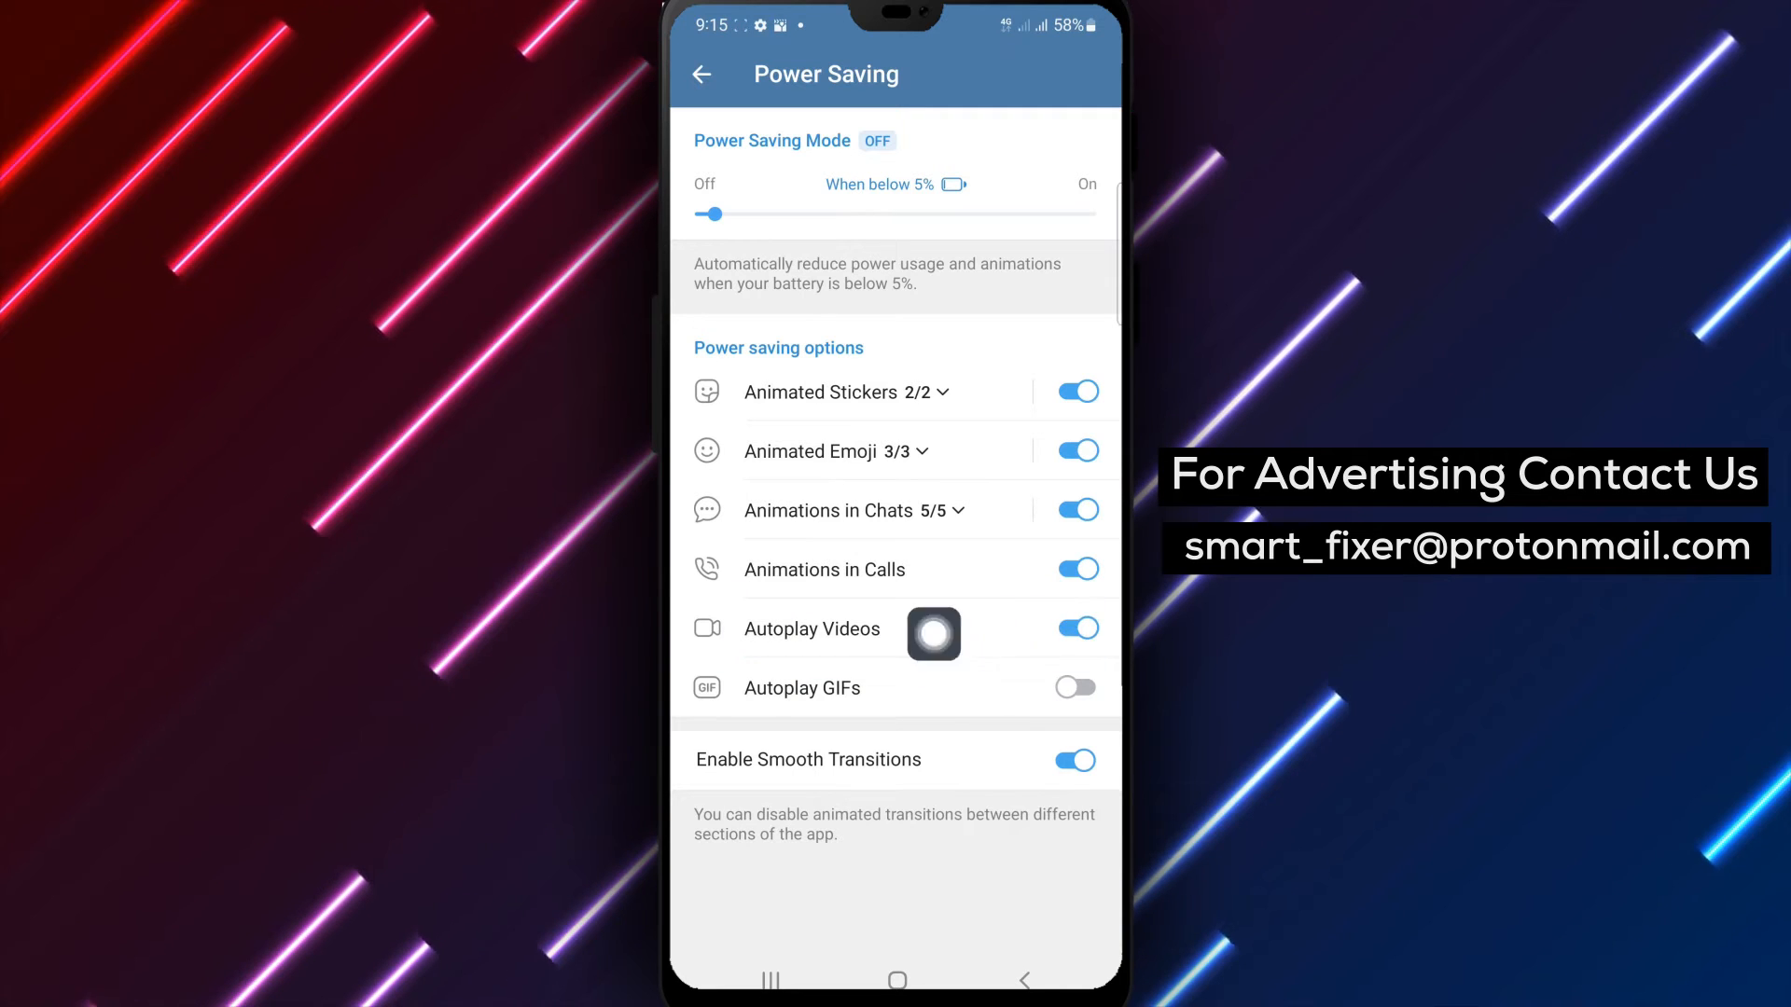
Turn Autoplay Videos off, set Power Saving Mode to Always Enabled, and go home.
{"action": "left_click", "coordinate": [1074, 628]}
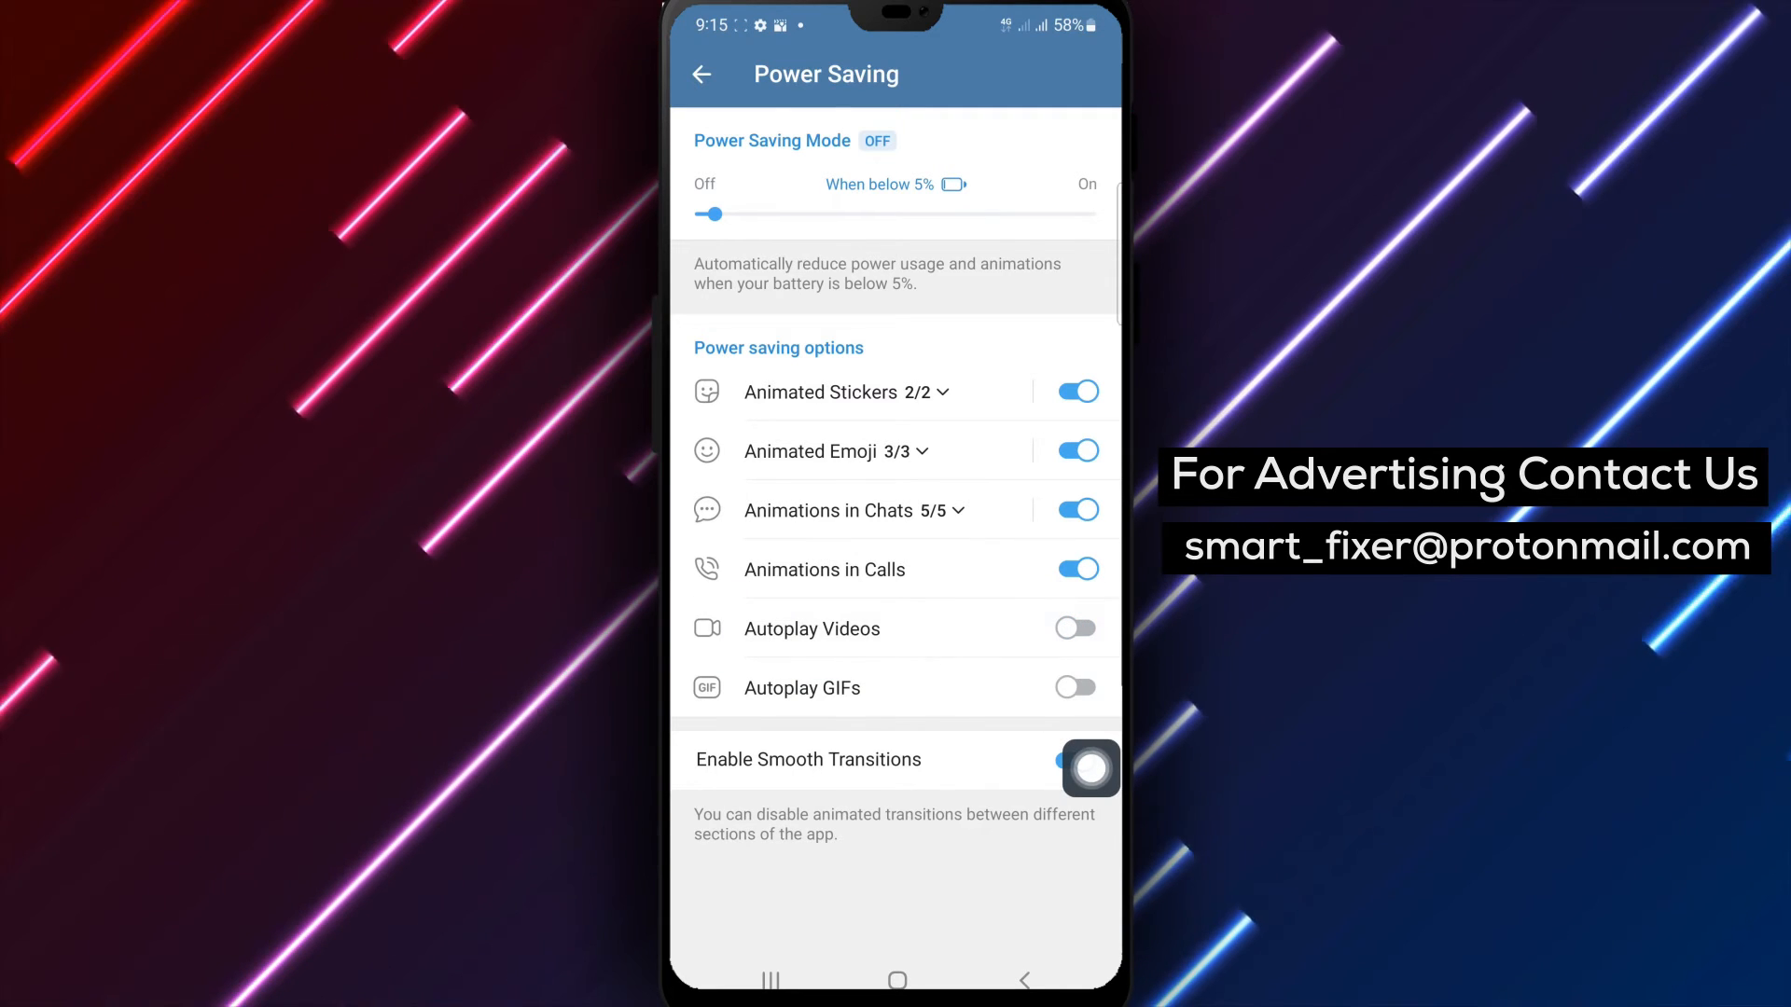
{"action": "left_click", "coordinate": [1072, 759]}
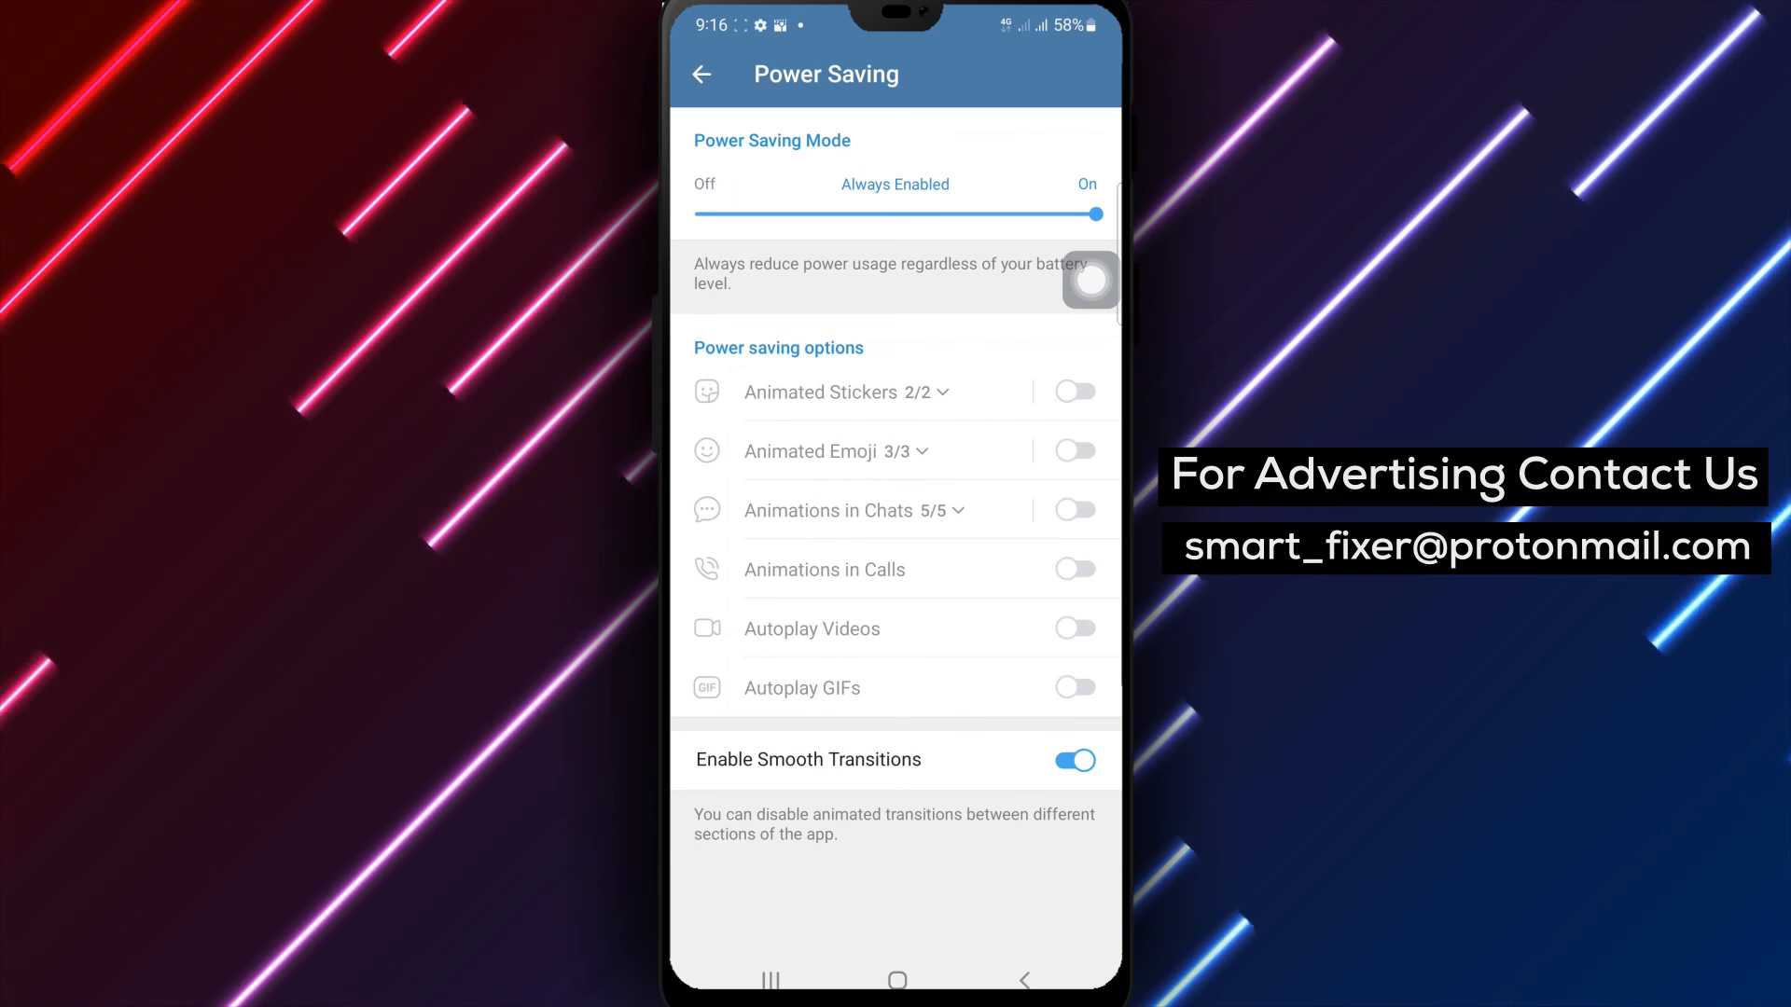
{"action": "left_click", "coordinate": [897, 980]}
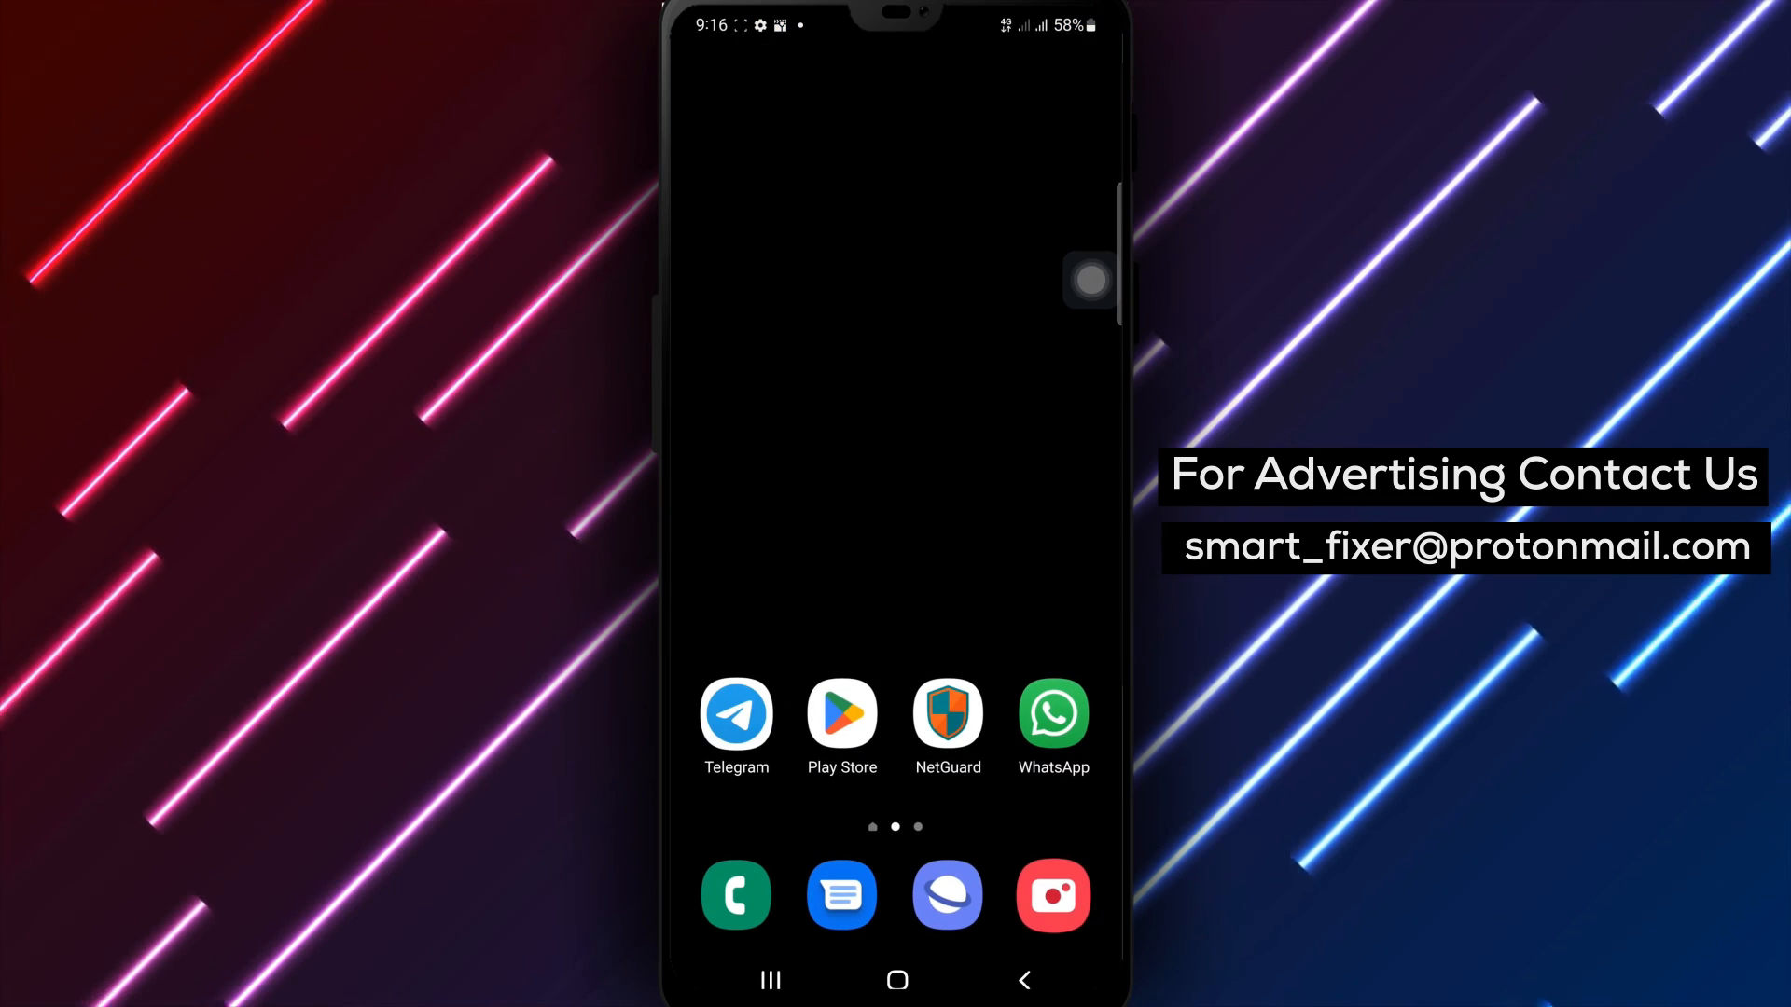